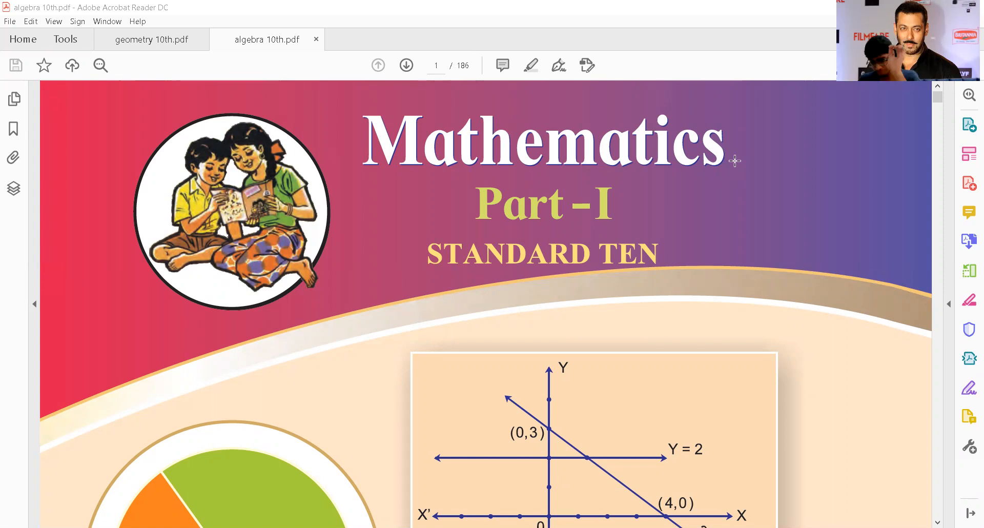
{"action": "mouse_move", "coordinate": [902, 381]}
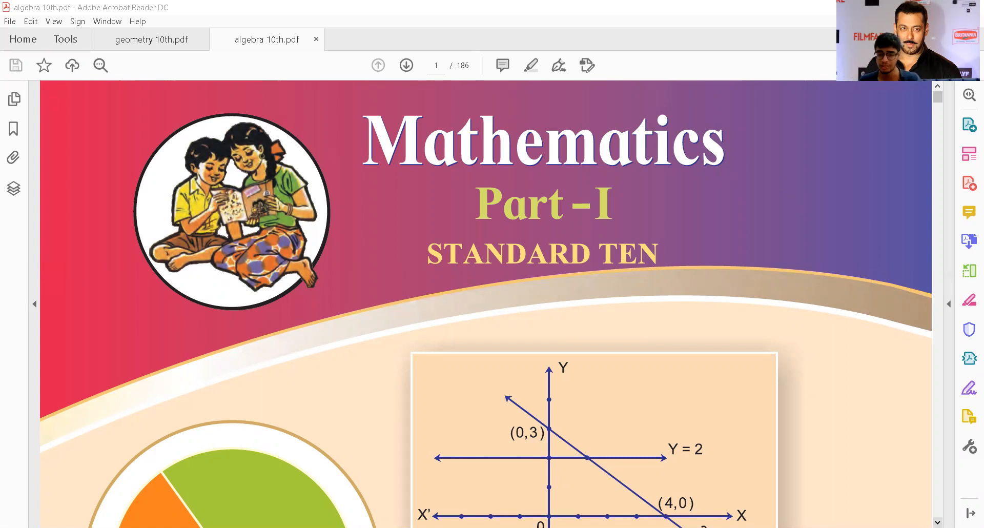
Scroll algebra 10th.pdf down from the cover to page 8, the list of practicals.
{"action": "scroll", "scroll_direction": "down", "scroll_amount": 3}
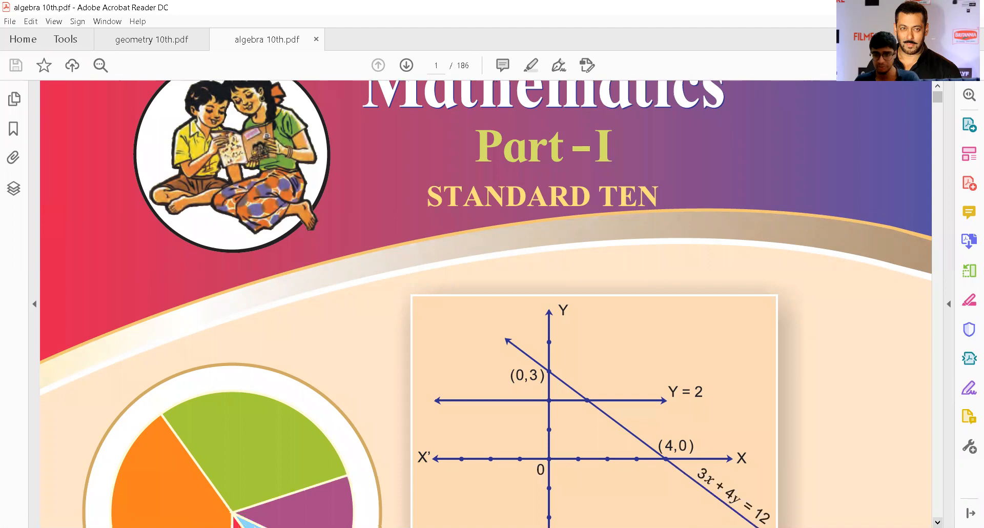
{"action": "scroll", "scroll_direction": "down", "scroll_amount": 3}
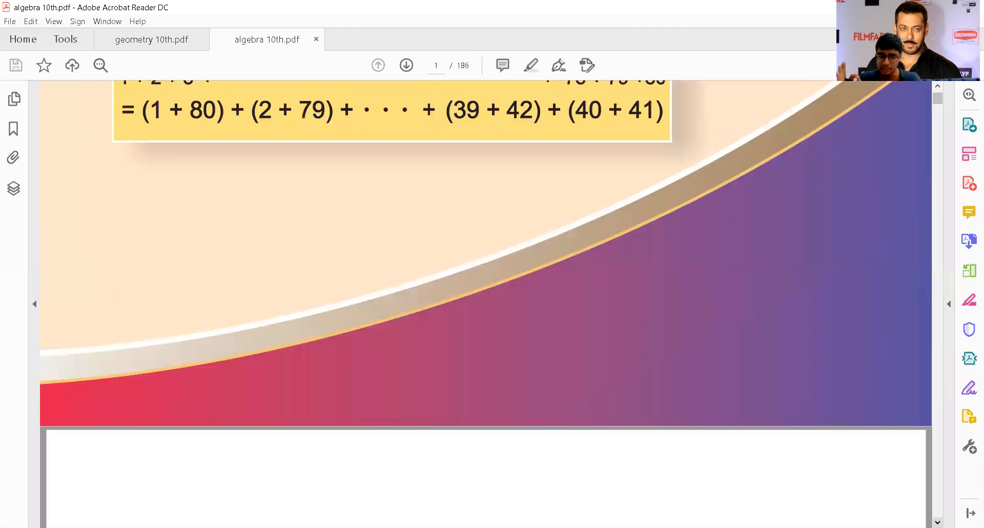
{"action": "scroll", "scroll_direction": "down", "scroll_amount": 3}
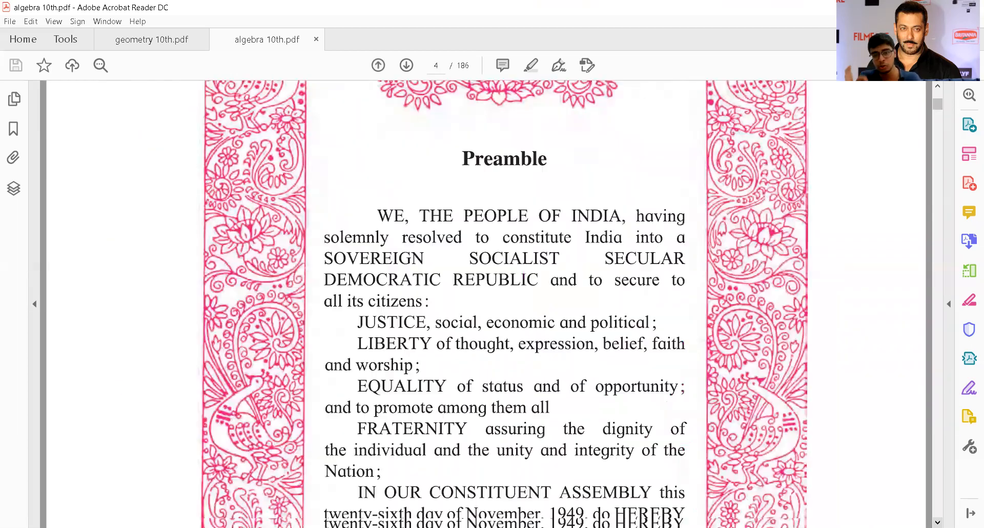
{"action": "scroll", "scroll_direction": "down", "scroll_amount": 3}
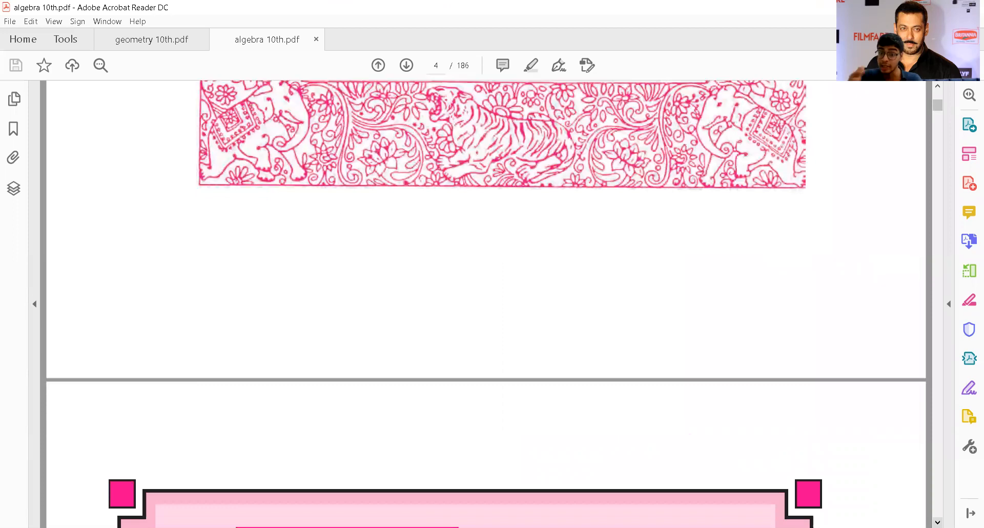
{"action": "scroll", "scroll_direction": "down", "scroll_amount": 3}
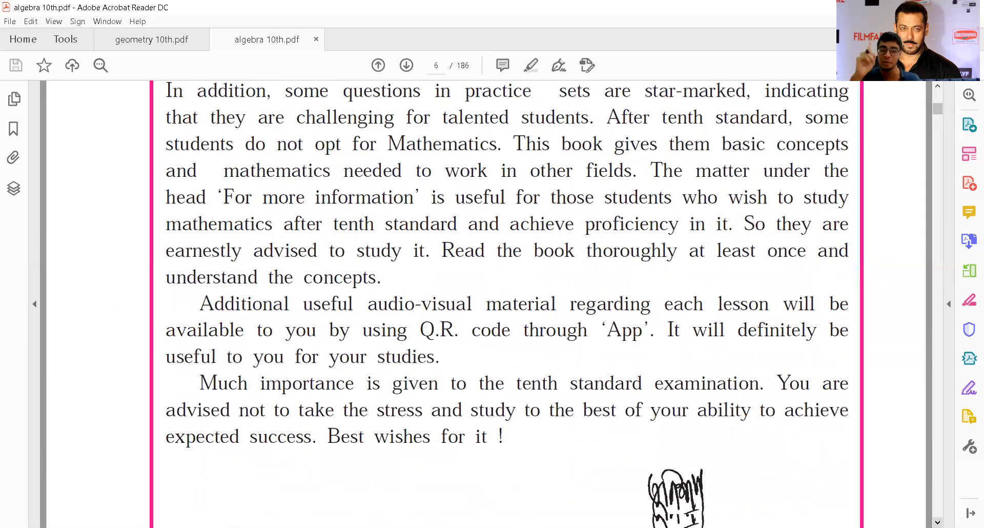
{"action": "scroll", "scroll_direction": "down", "scroll_amount": 3}
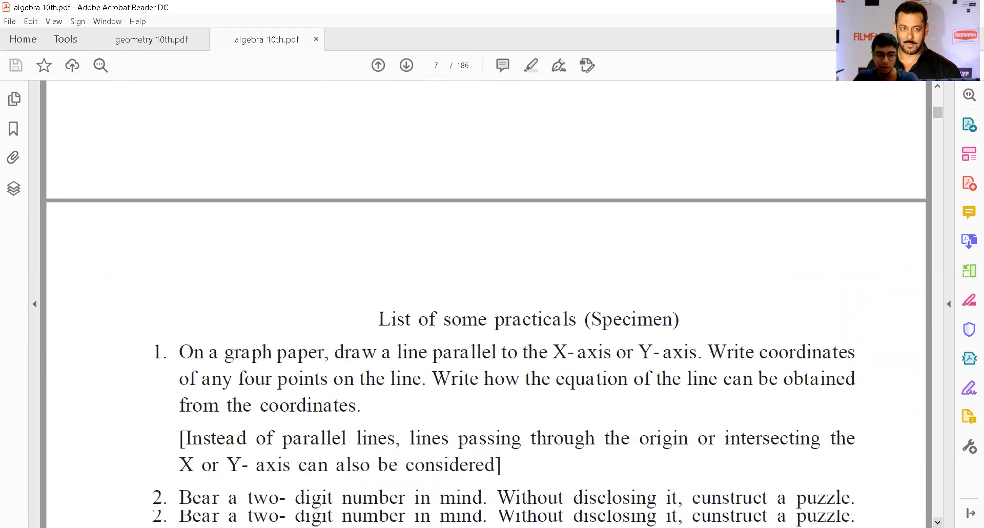
{"action": "scroll", "scroll_direction": "down", "scroll_amount": 3}
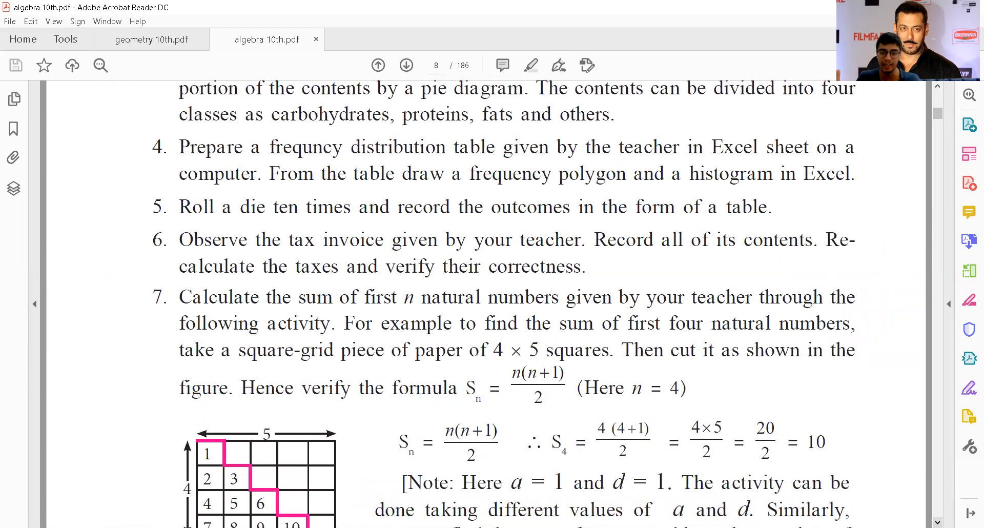
Reach the INDEX page and mark chapters 1–3 with ticks and Financial Planning with a cross.
{"action": "left_click", "coordinate": [405, 66]}
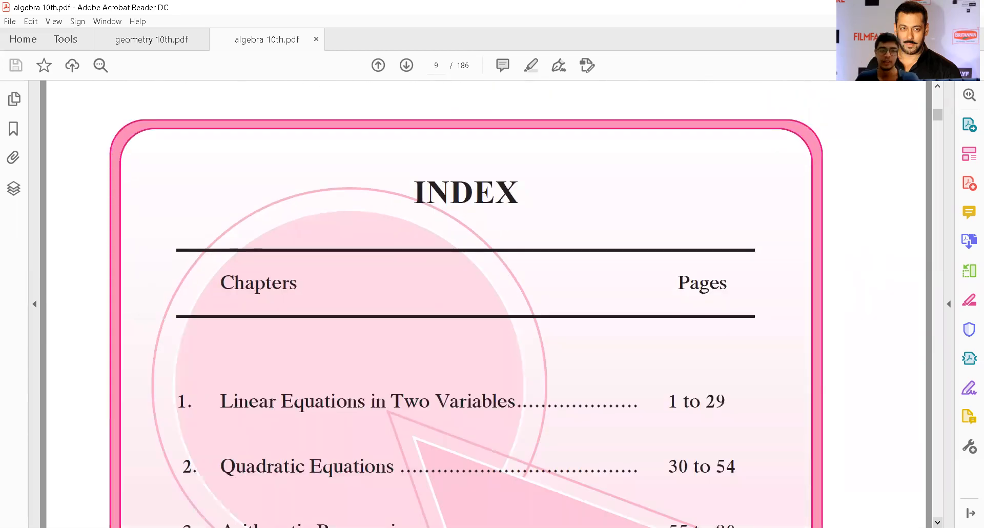
{"action": "scroll", "scroll_direction": "down", "scroll_amount": 3}
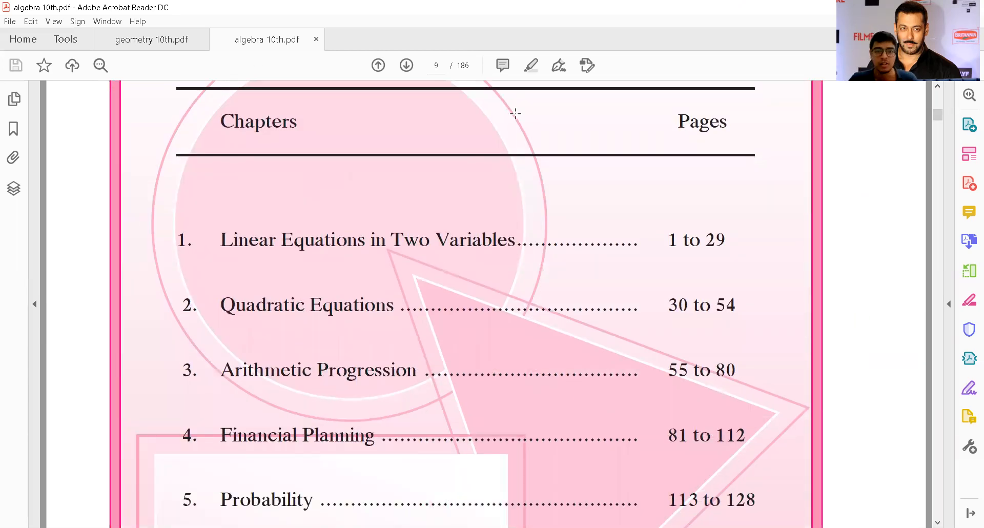
{"action": "left_click", "coordinate": [531, 65]}
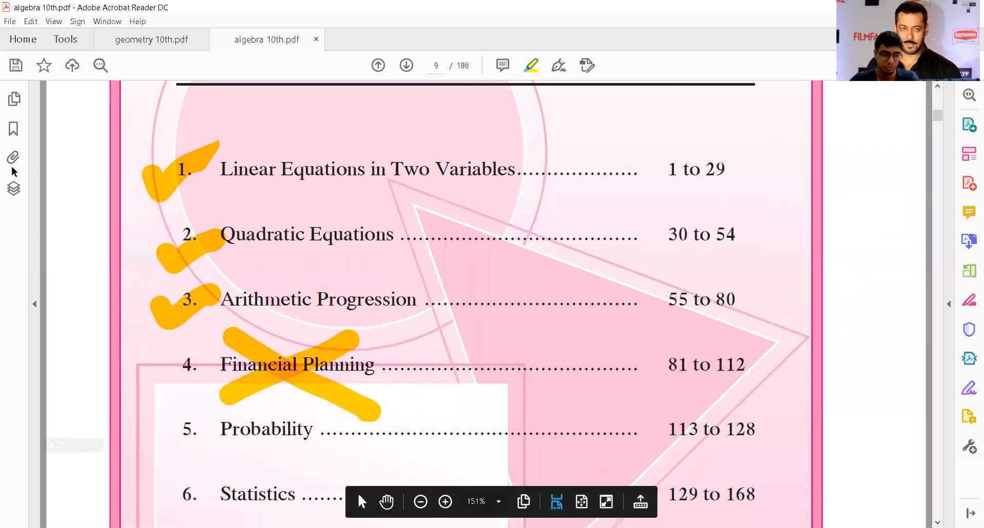
Tick and highlight Probability and Statistics, then switch to geometry 10th.pdf.
{"action": "left_click_drag", "start_coordinate": [145, 414], "coordinate": [188, 443]}
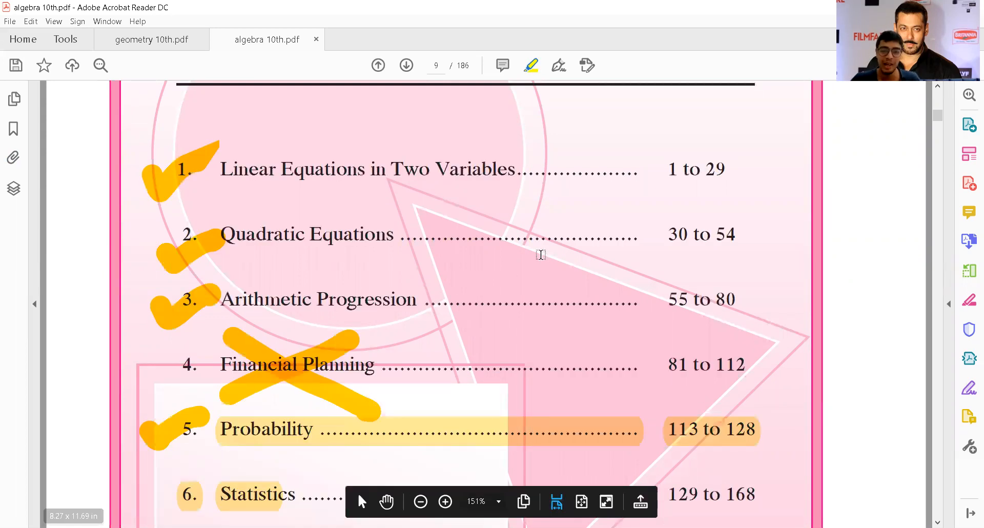
{"action": "mouse_move", "coordinate": [533, 72]}
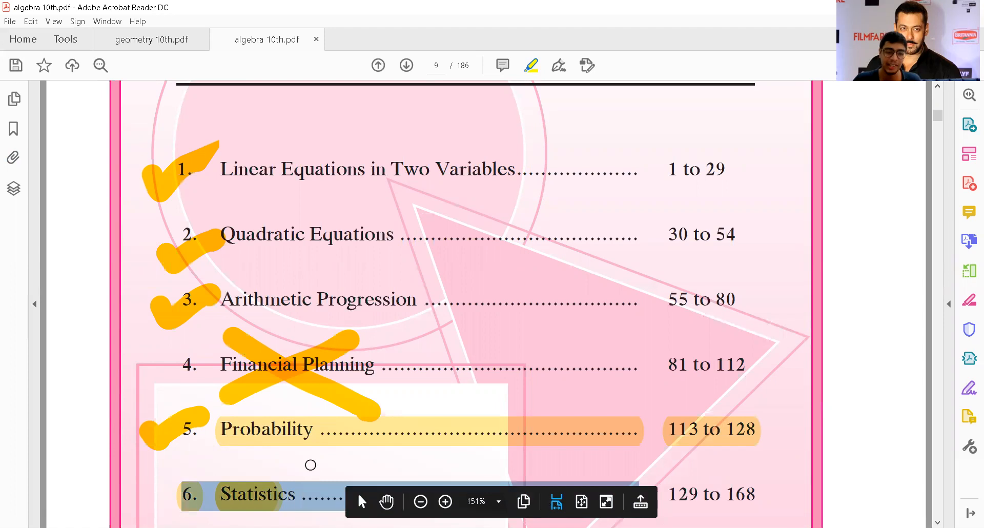
{"action": "mouse_move", "coordinate": [514, 271]}
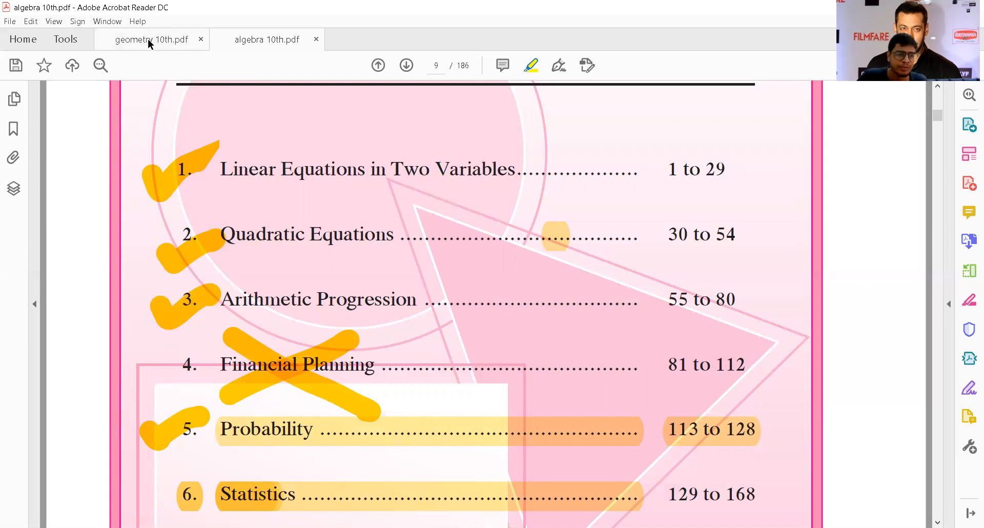
{"action": "left_click", "coordinate": [149, 40]}
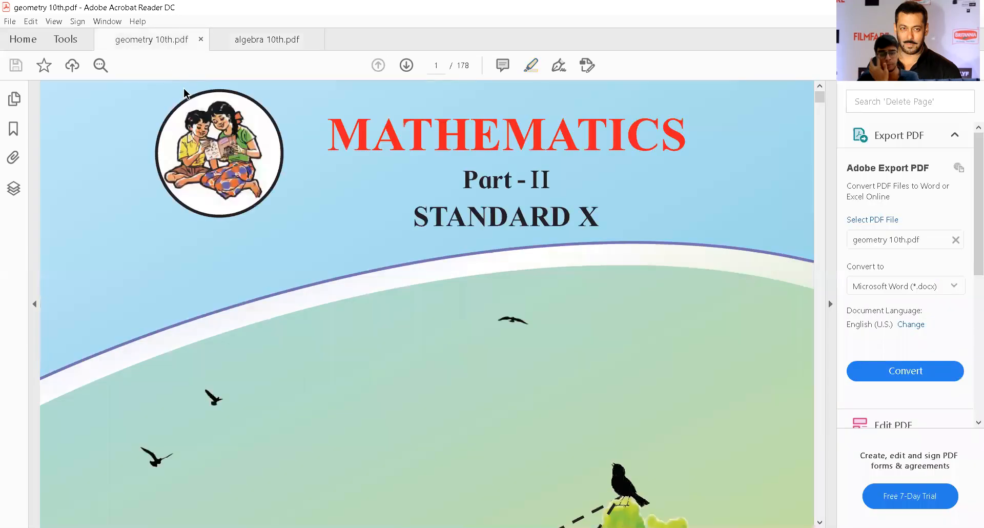
{"action": "mouse_move", "coordinate": [541, 295]}
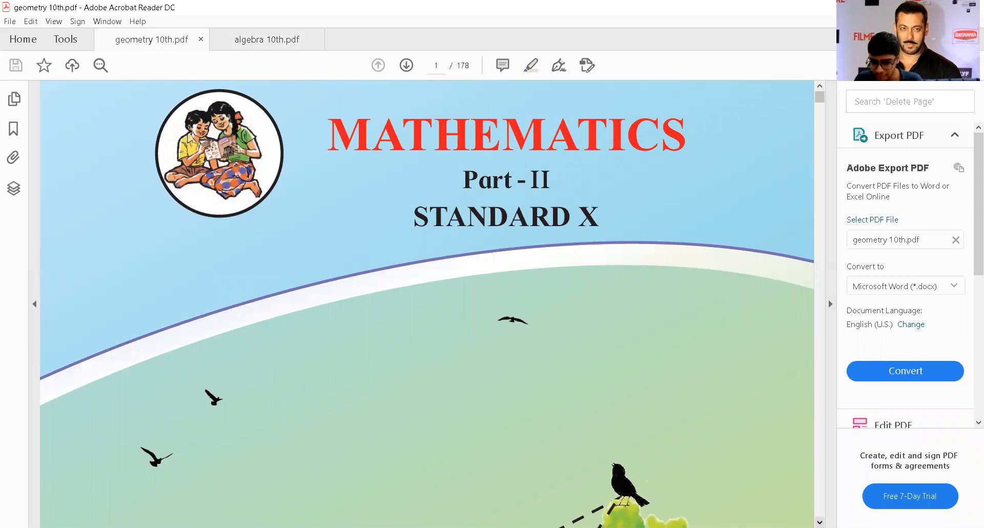
Scroll geometry 10th.pdf to its page-9 contents listing Similarity through Mensuration.
{"action": "scroll", "scroll_direction": "down", "scroll_amount": 3}
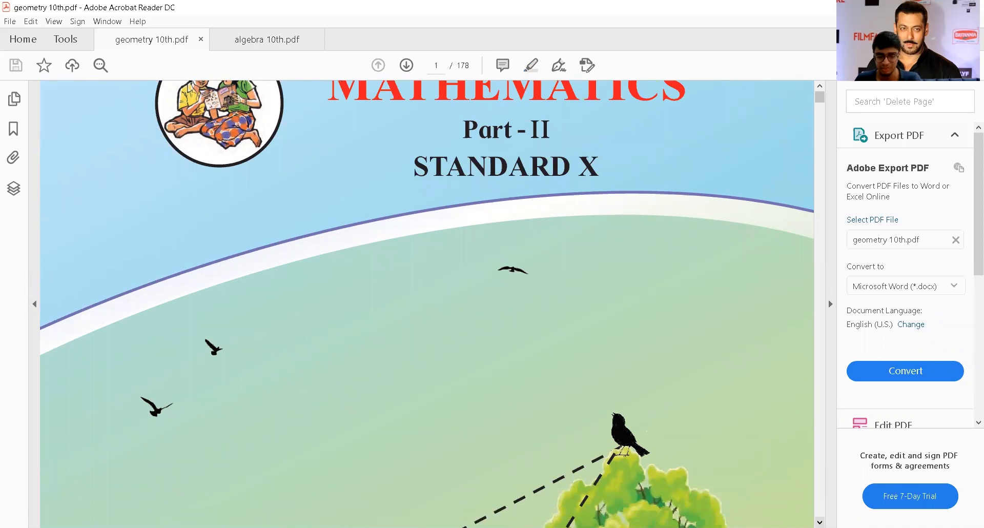
{"action": "scroll", "scroll_direction": "down", "scroll_amount": 3}
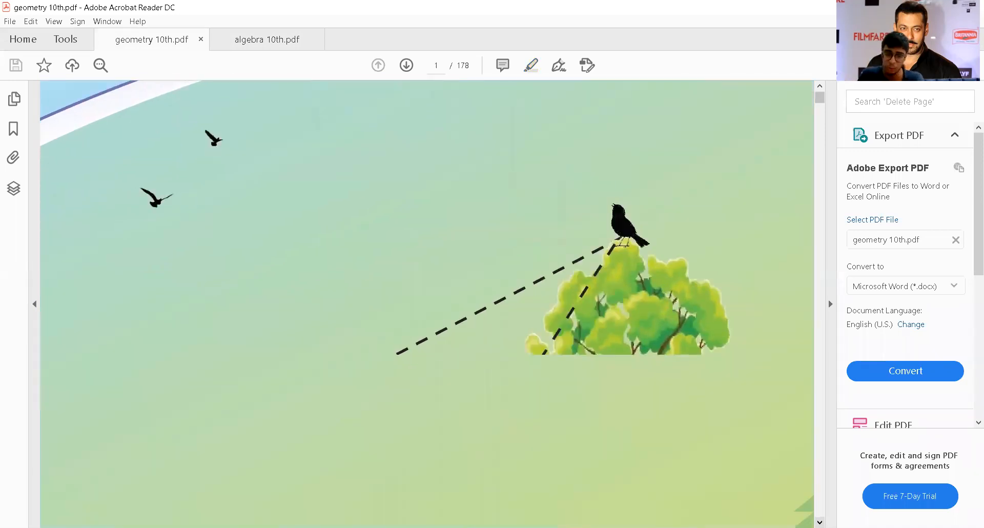
{"action": "scroll", "scroll_direction": "down", "scroll_amount": 3}
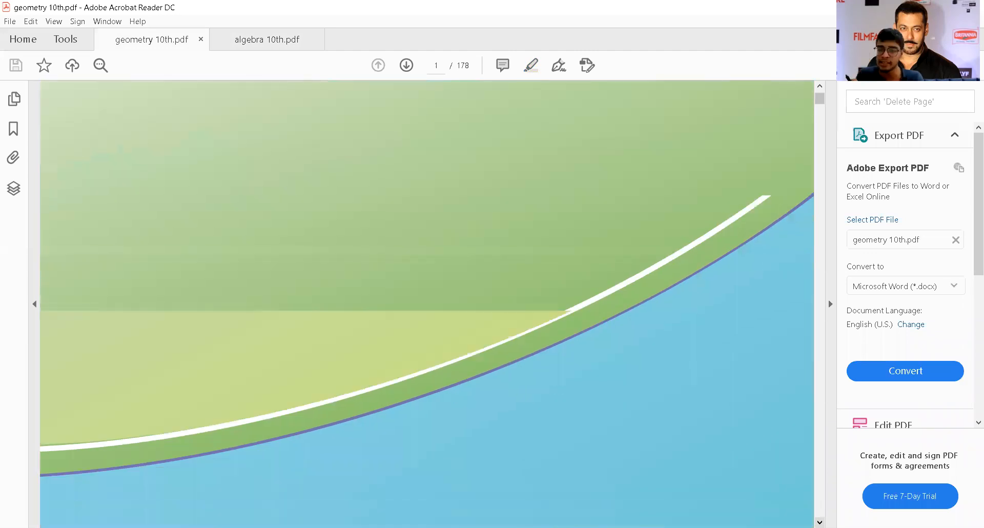
{"action": "scroll", "scroll_direction": "down", "scroll_amount": 3}
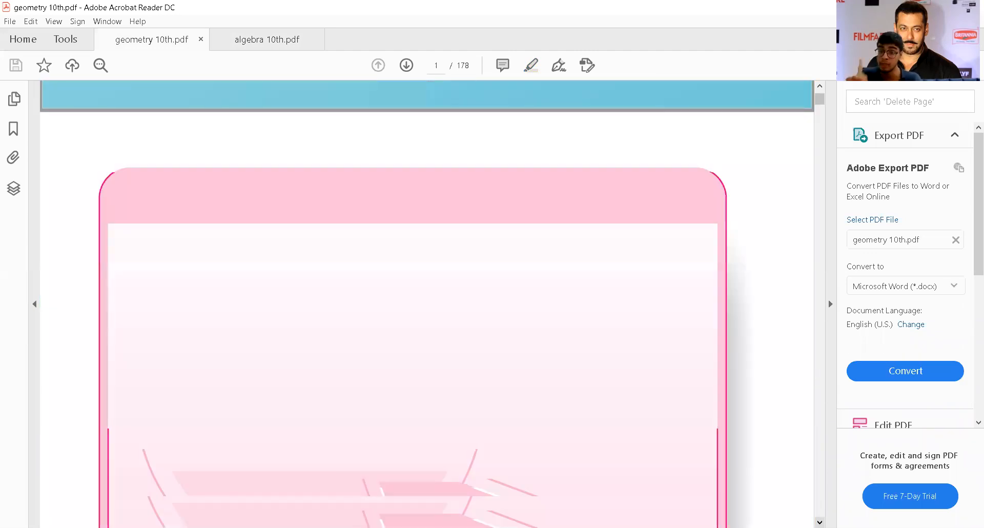
{"action": "scroll", "scroll_direction": "up", "scroll_amount": 3}
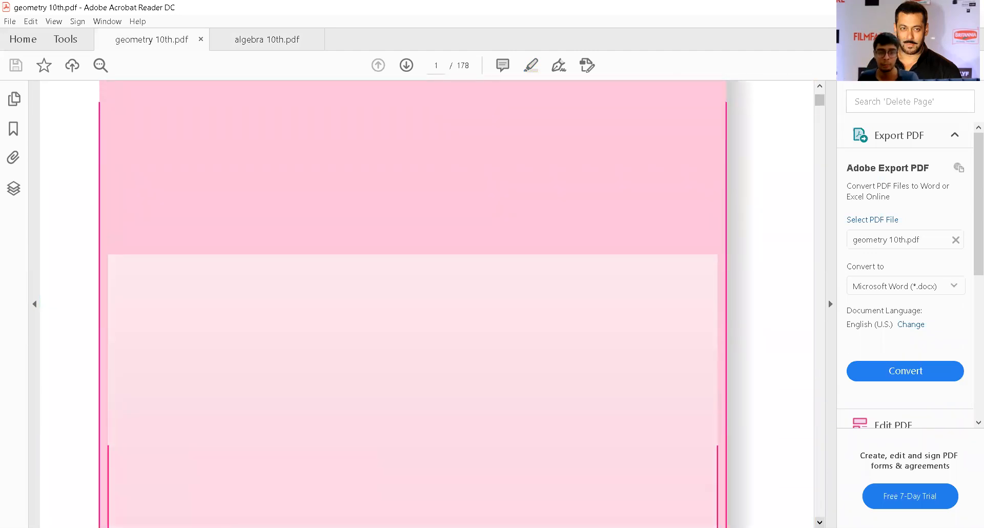
{"action": "scroll", "scroll_direction": "down", "scroll_amount": 3}
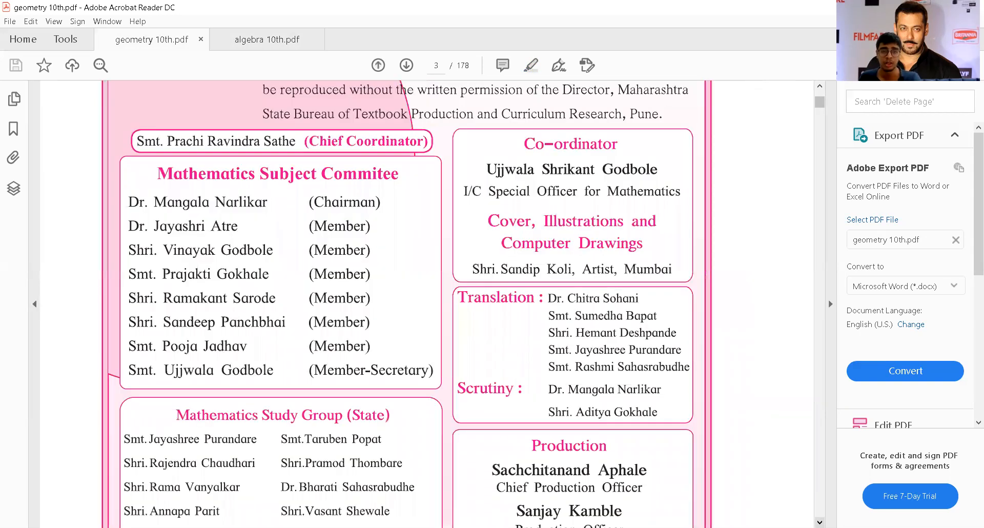
{"action": "scroll", "scroll_direction": "down", "scroll_amount": 3}
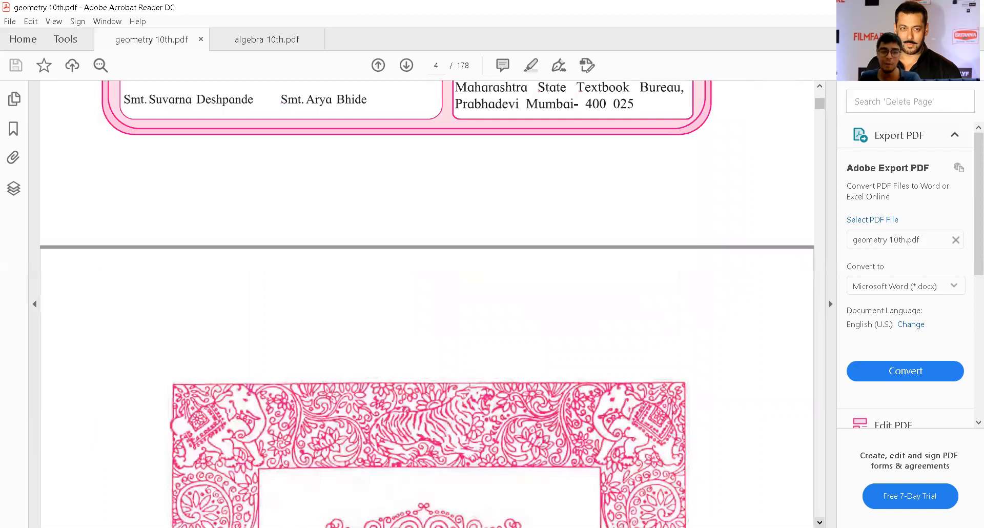
{"action": "scroll", "scroll_direction": "down", "scroll_amount": 3}
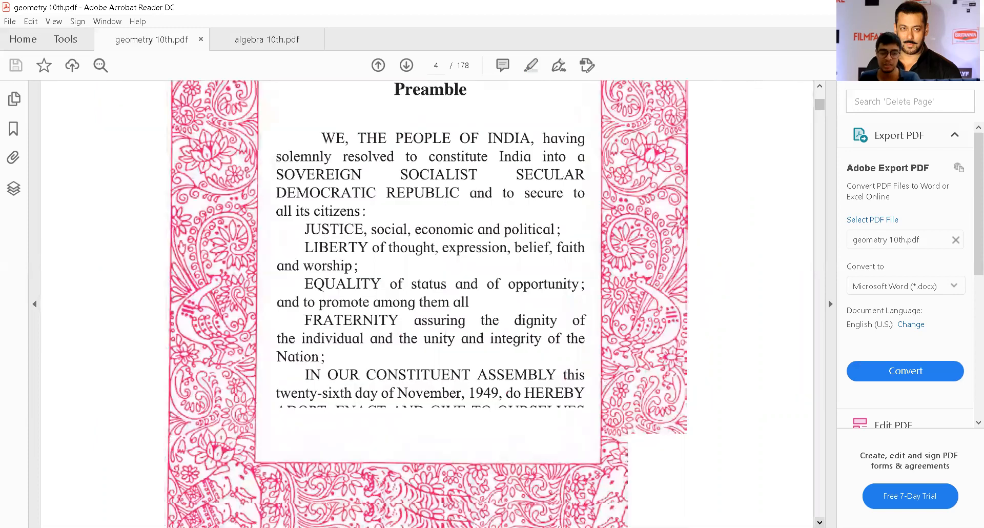
{"action": "left_click", "coordinate": [405, 66]}
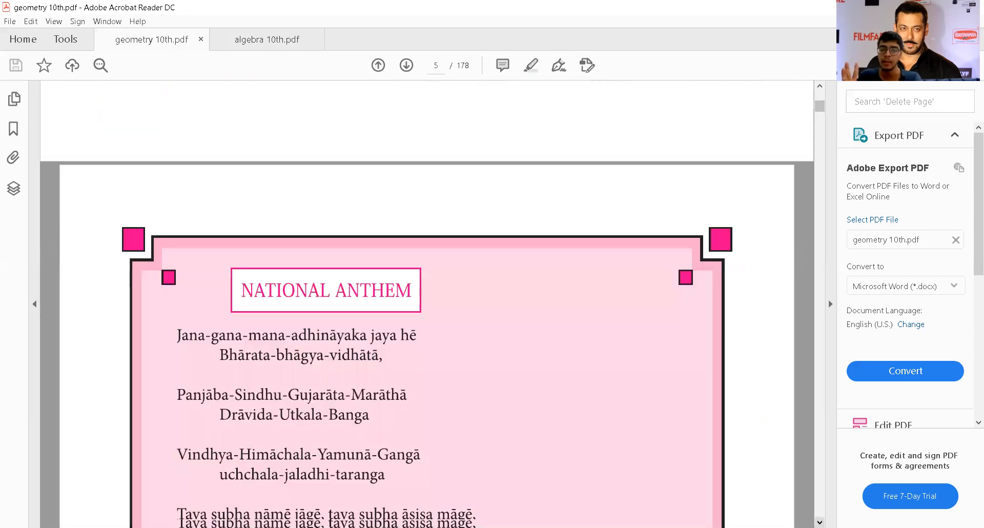
{"action": "scroll", "scroll_direction": "down", "scroll_amount": 3}
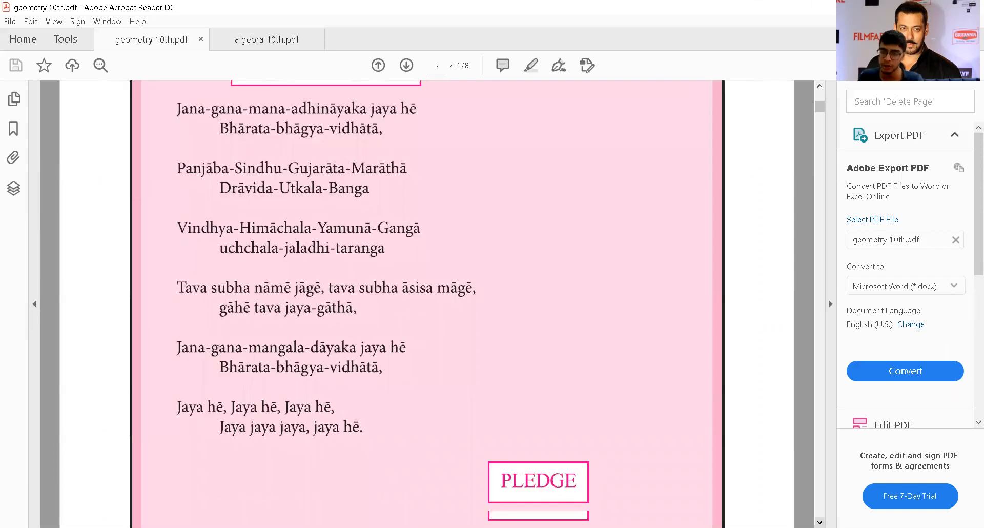
{"action": "scroll", "scroll_direction": "down", "scroll_amount": 3}
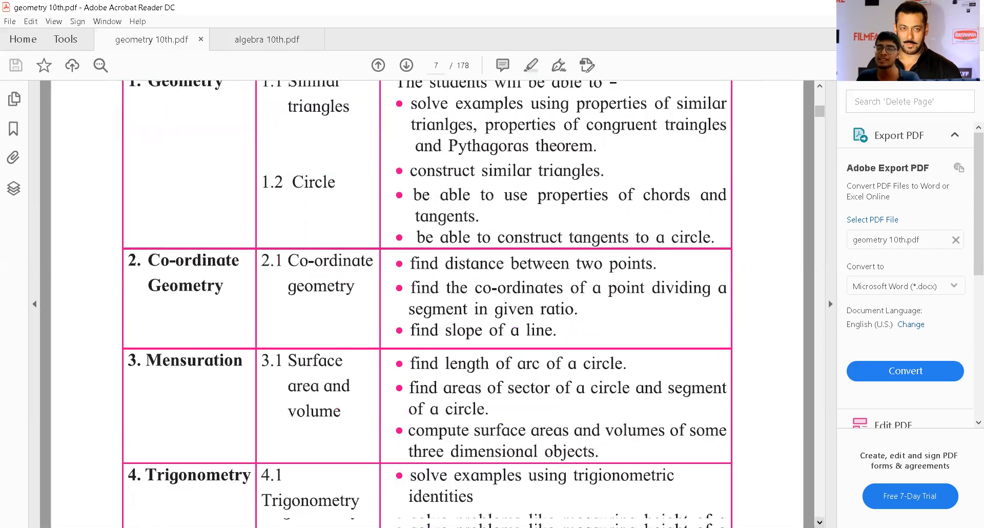
{"action": "scroll", "scroll_direction": "down", "scroll_amount": 3}
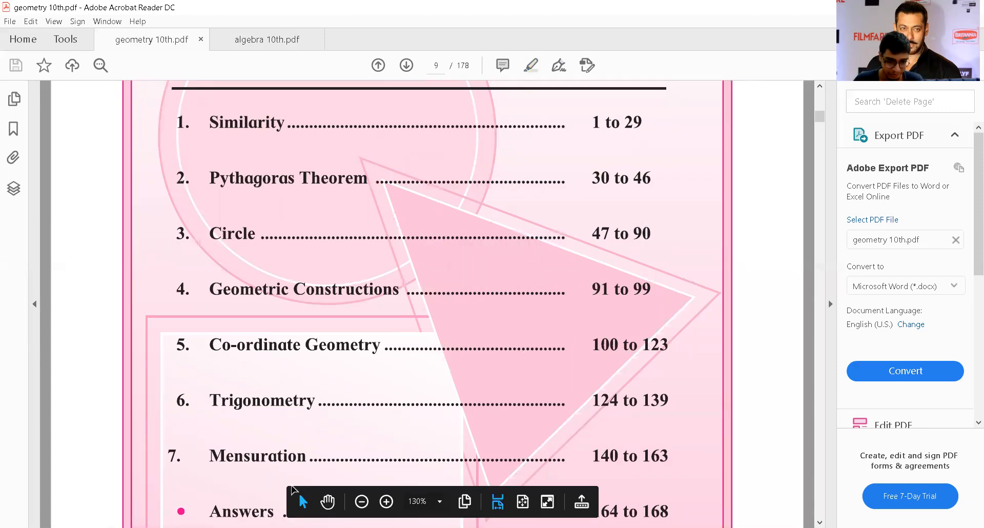
{"action": "mouse_move", "coordinate": [261, 428]}
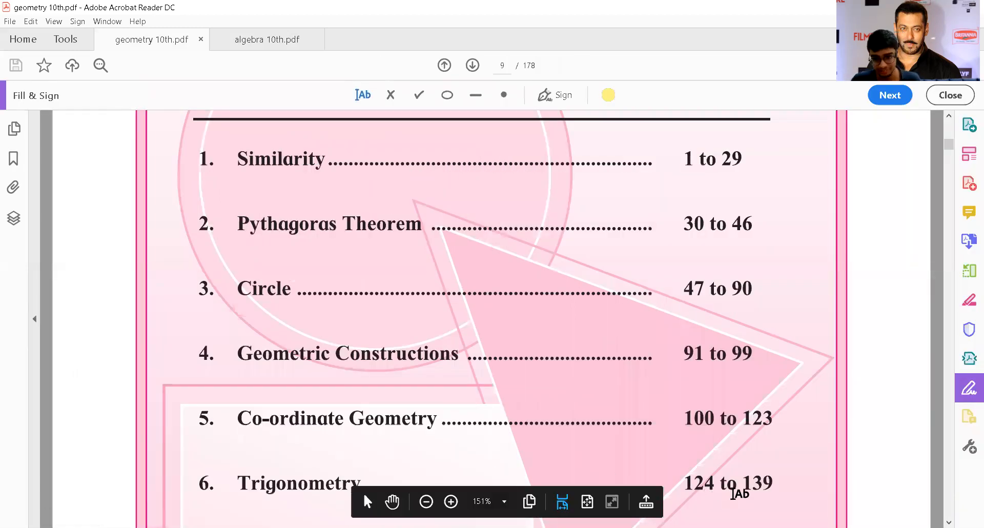
Bring Trigonometry into view and open the Fill & Sign tools.
{"action": "scroll", "scroll_direction": "down", "scroll_amount": 3}
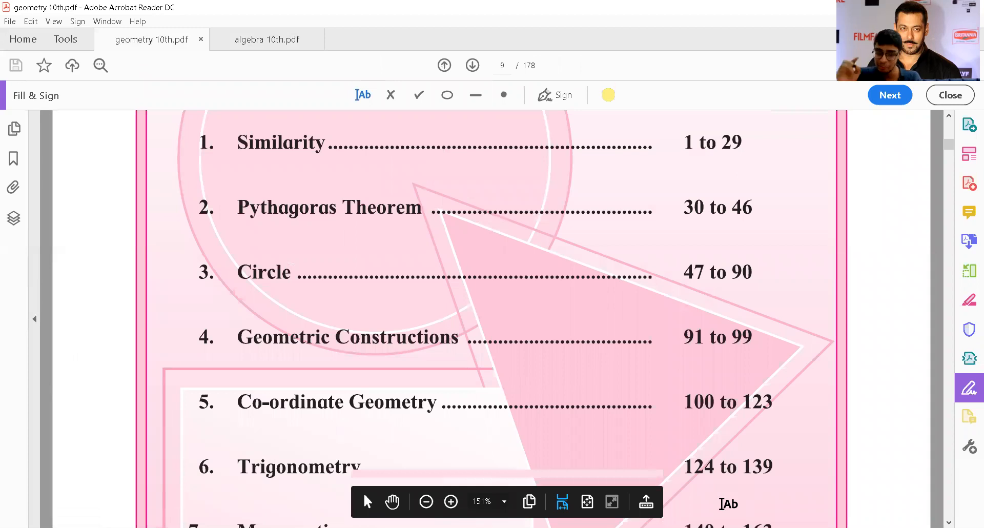
{"action": "scroll", "scroll_direction": "down", "scroll_amount": 3}
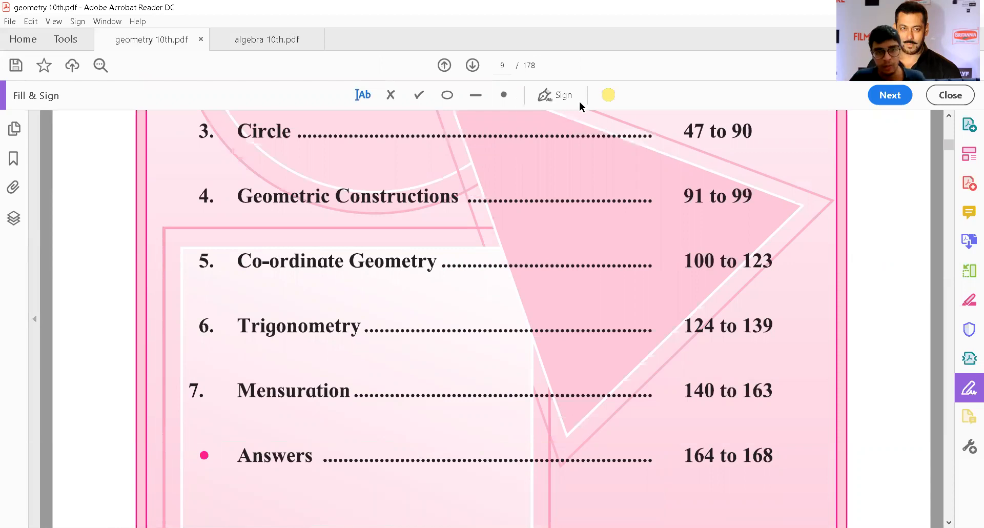
{"action": "left_click", "coordinate": [607, 95]}
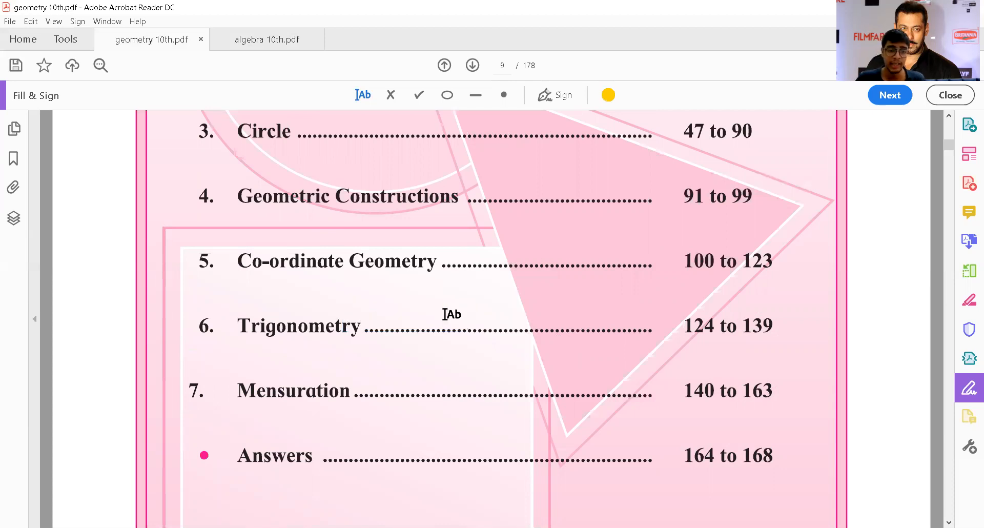
Add a text note reading 'ex 6.2' beside the Trigonometry entry.
{"action": "left_click", "coordinate": [446, 314]}
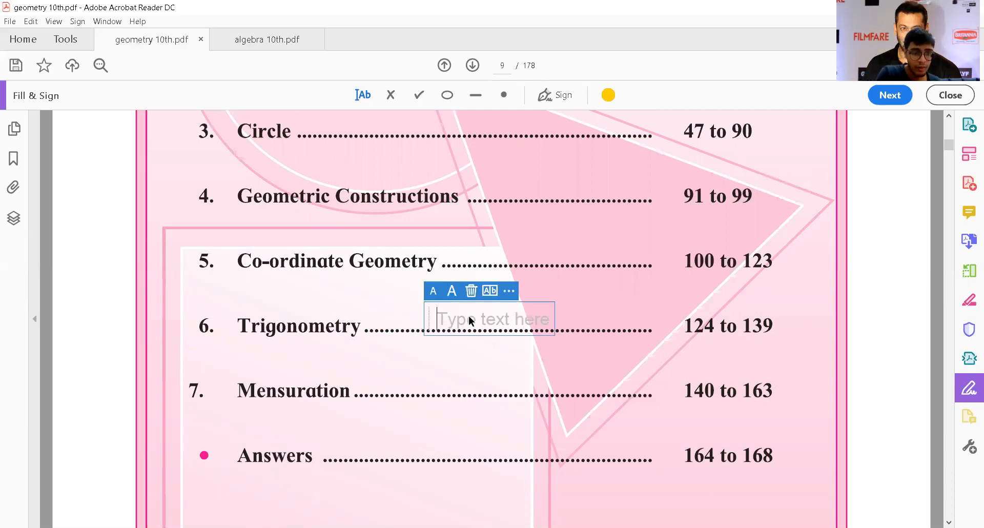
{"action": "type", "text": "ex"}
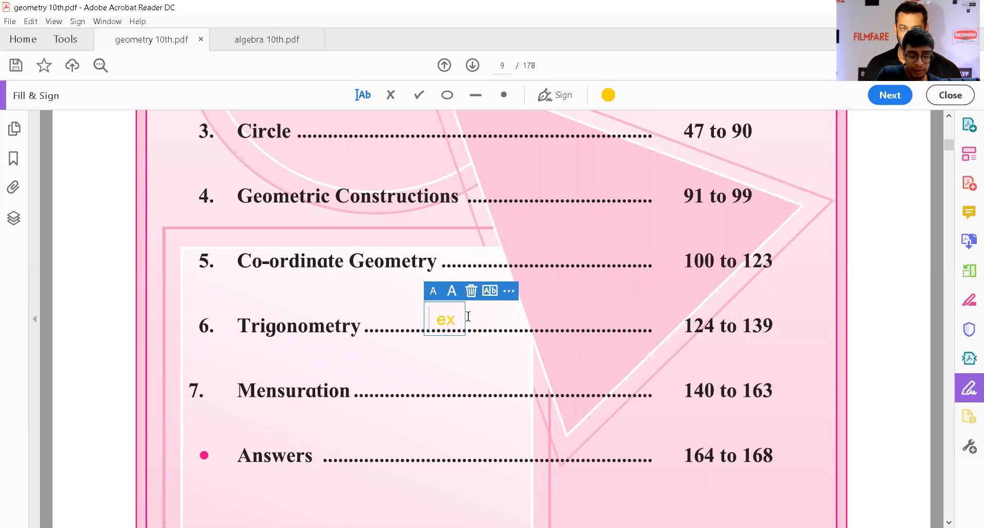
{"action": "type", "text": "0.2"}
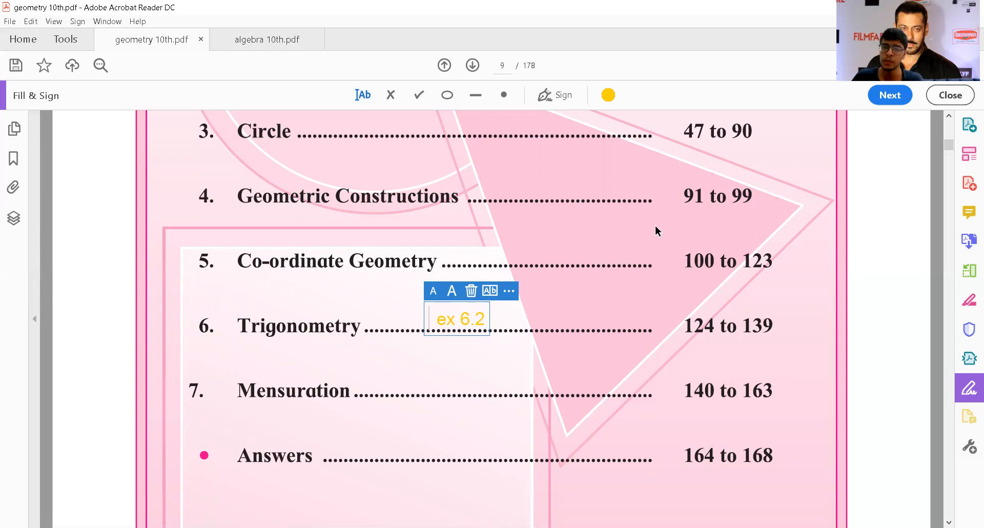
{"action": "mouse_move", "coordinate": [793, 47]}
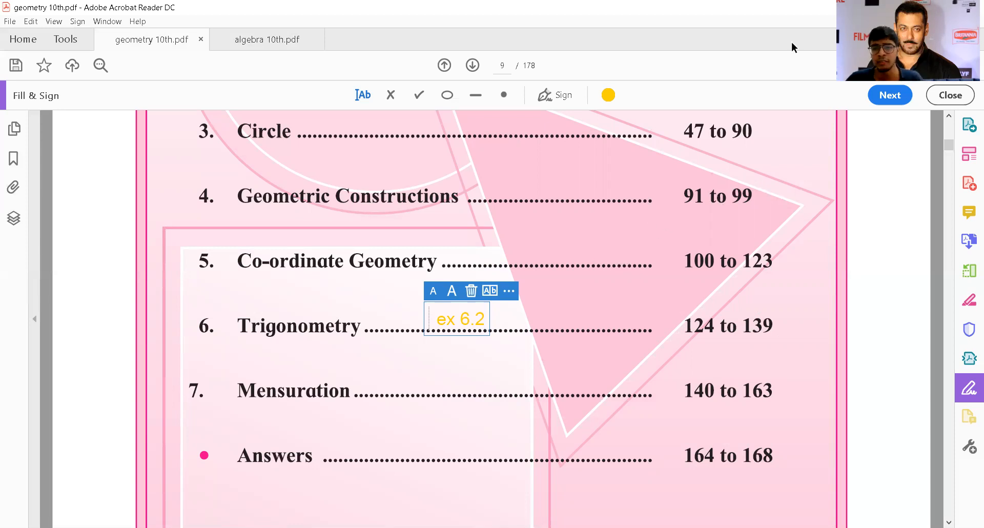